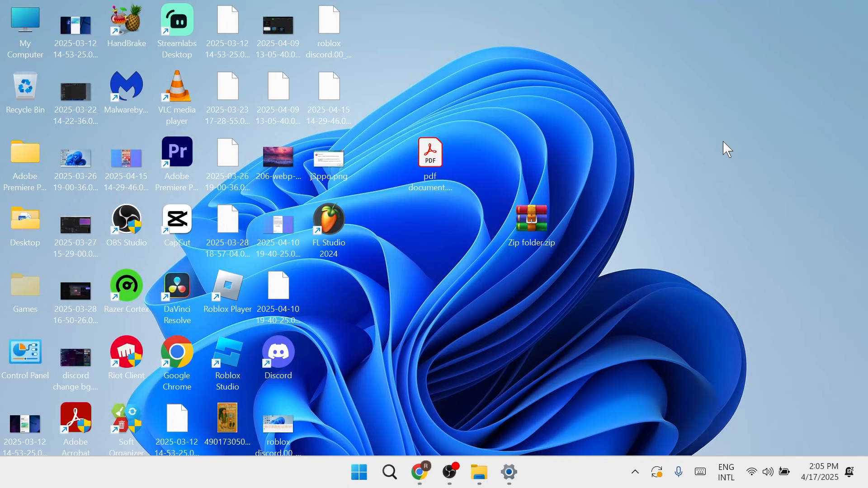
mouse_move(384, 278)
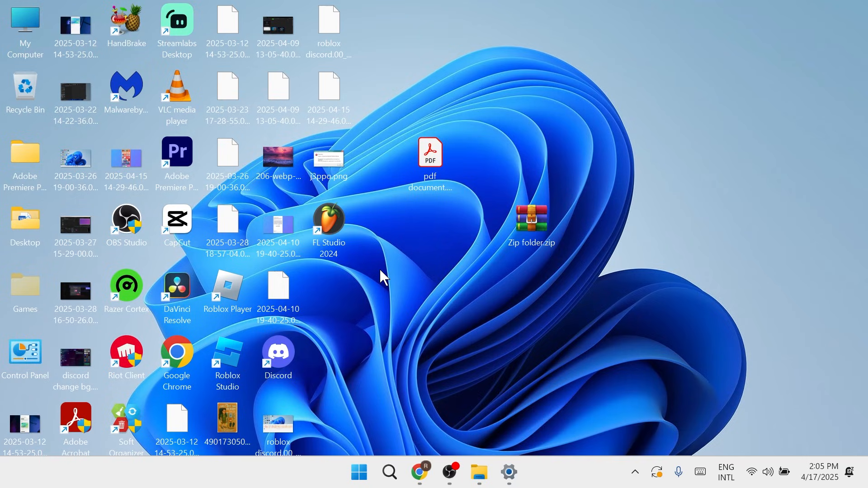
mouse_move(405, 262)
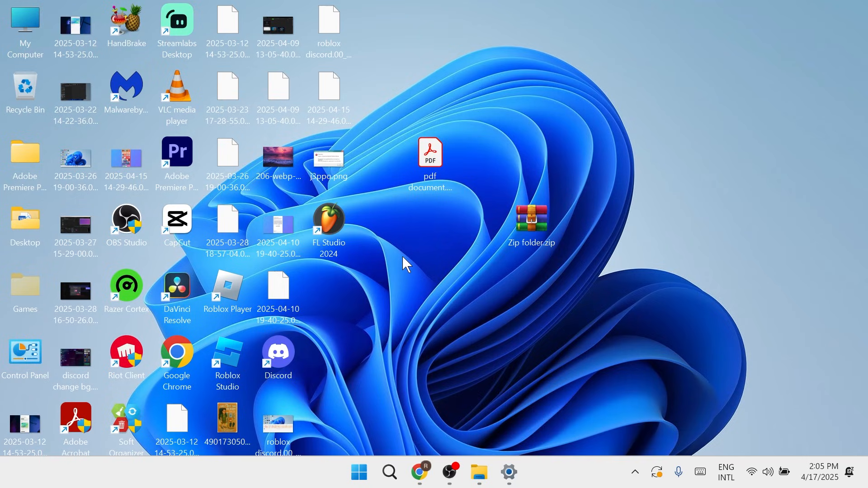
mouse_move(434, 265)
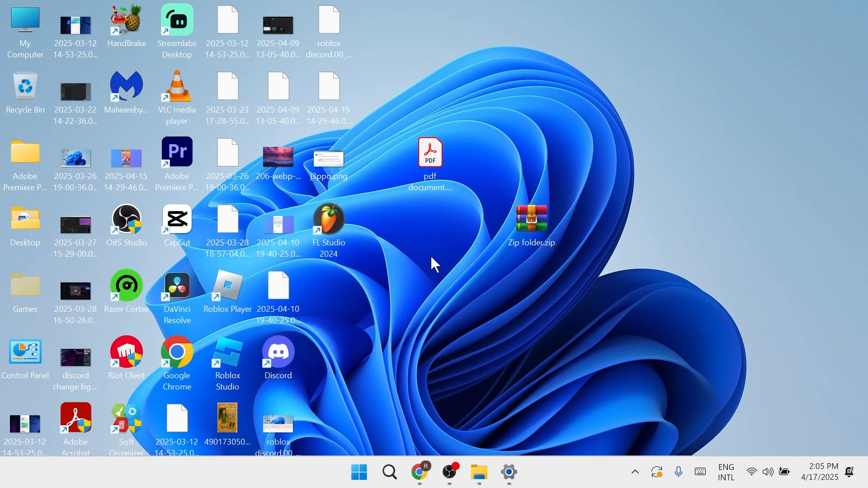
Search the Start menu for 'sett' to launch the Settings app.
click(358, 473)
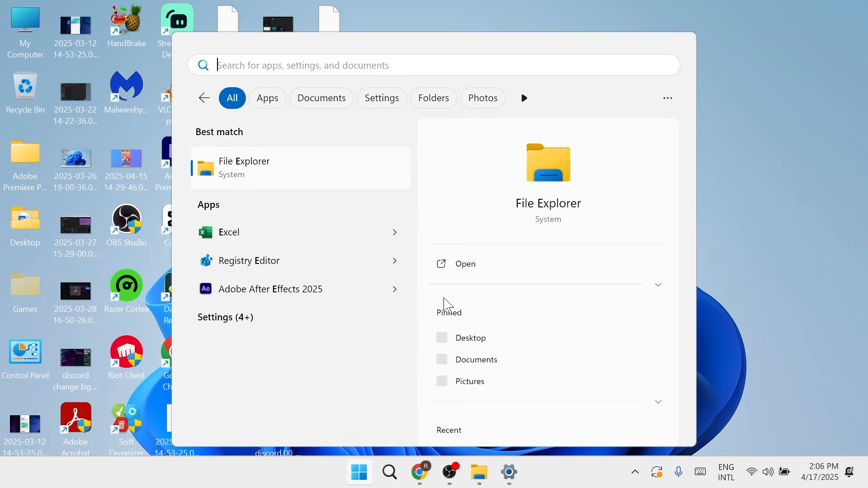
text(sett)
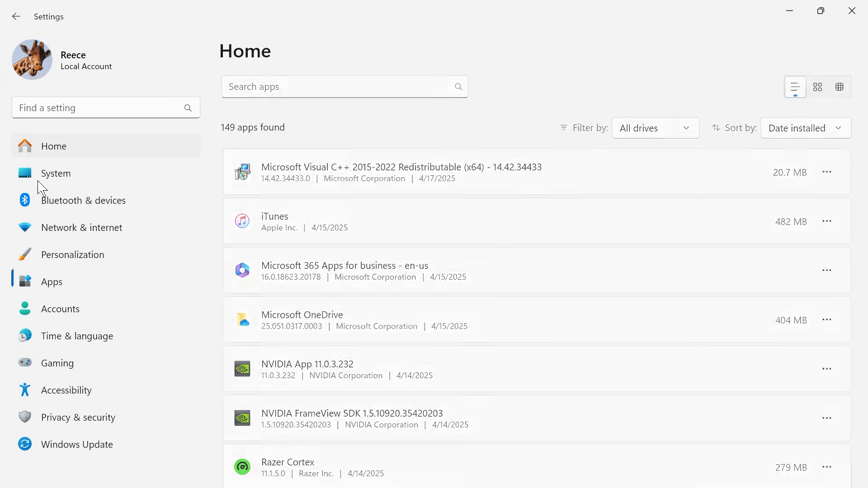
Go to System › Sound and choose Speakers (Realtek(R) Audio) as the output.
click(55, 173)
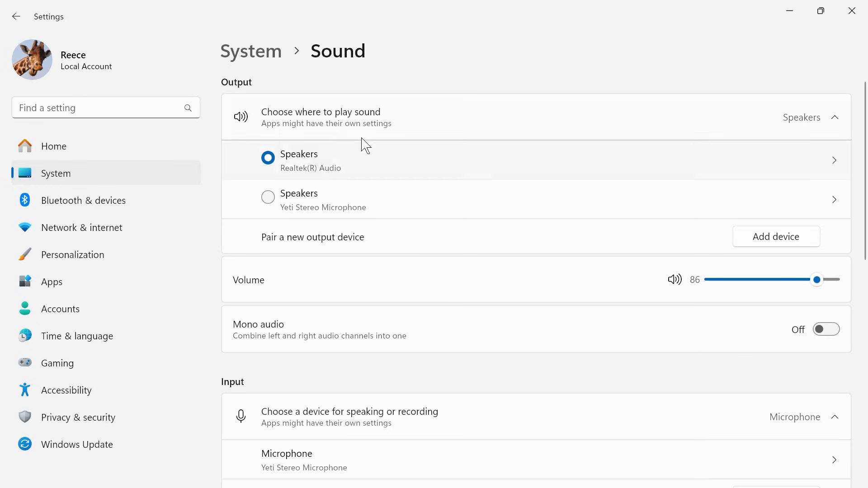
mouse_move(299, 154)
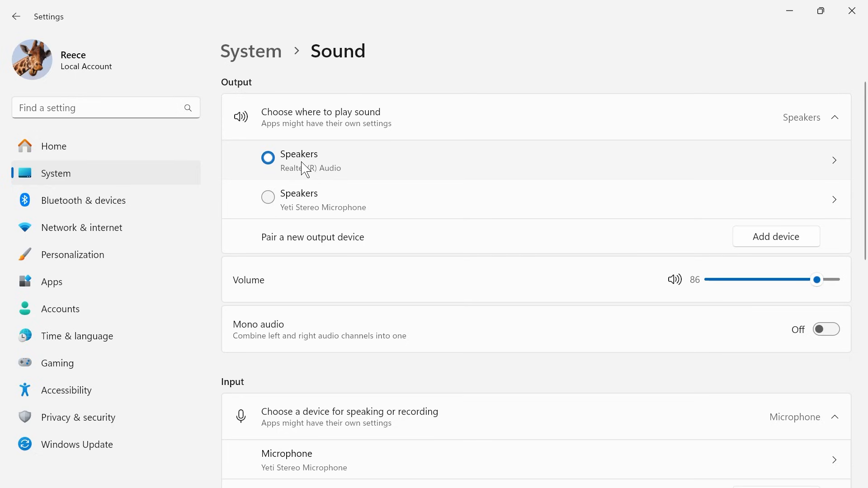
click(268, 157)
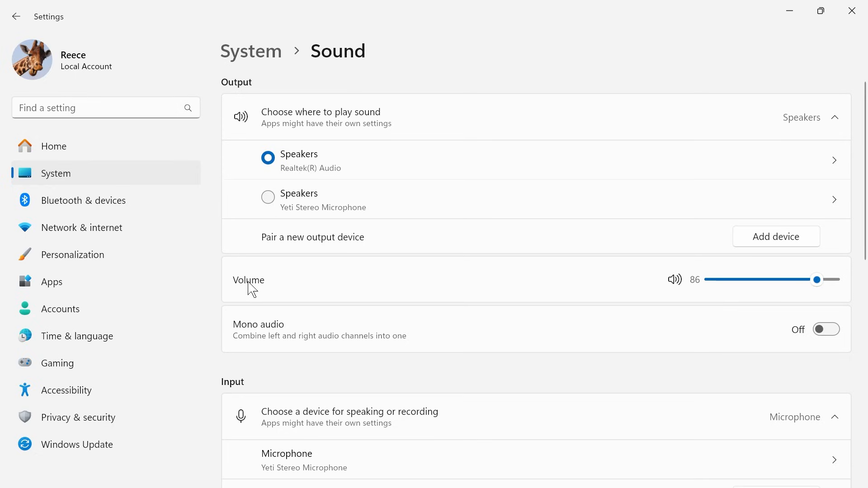
mouse_move(809, 296)
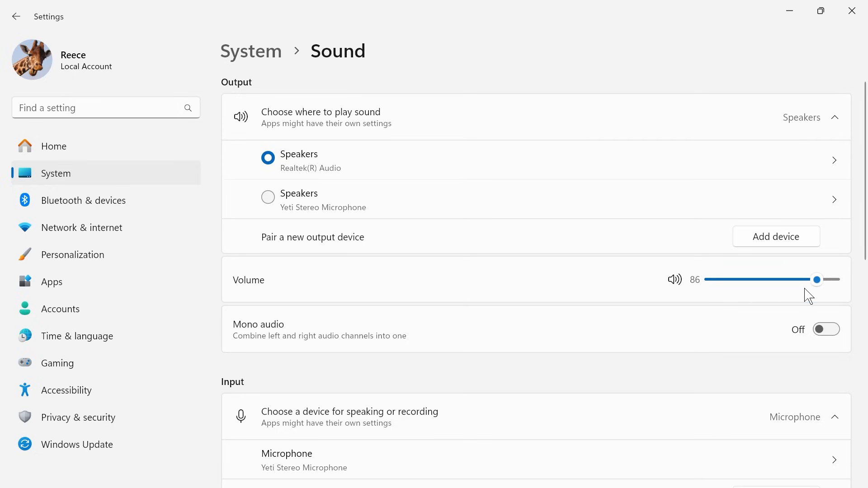
mouse_move(321, 221)
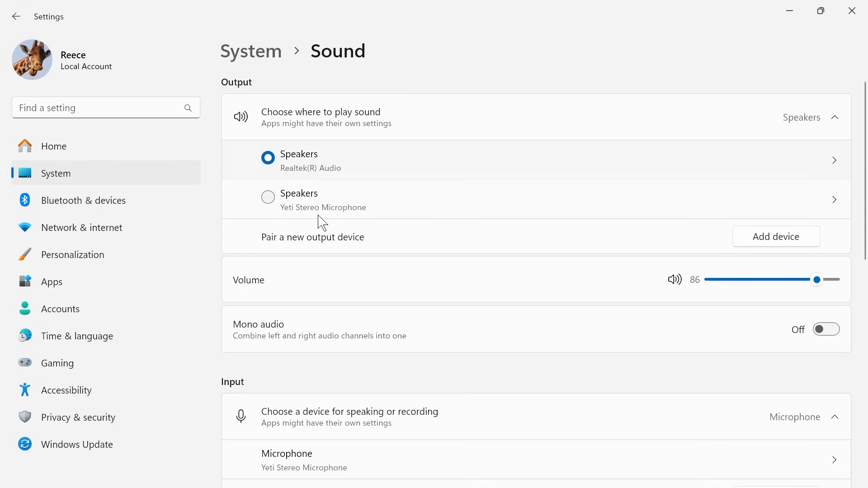
Run the output-device sound troubleshooter with automated diagnostics allowed, then close Get Help.
scroll(down, 3)
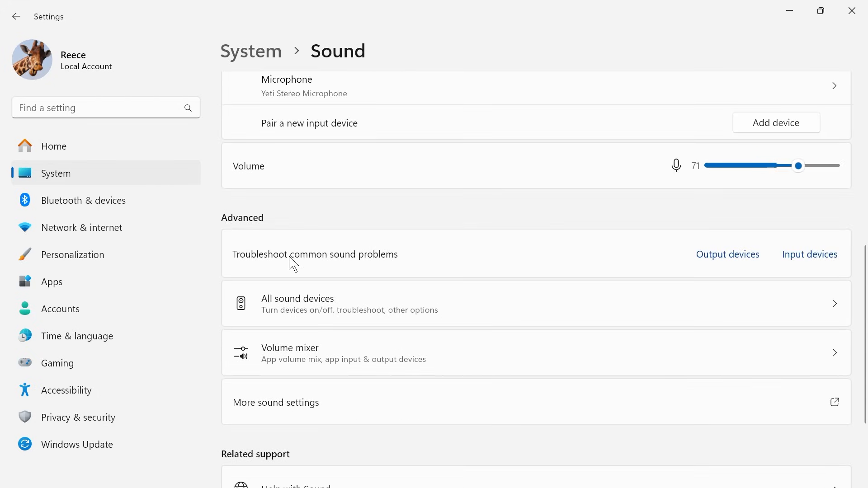
mouse_move(489, 263)
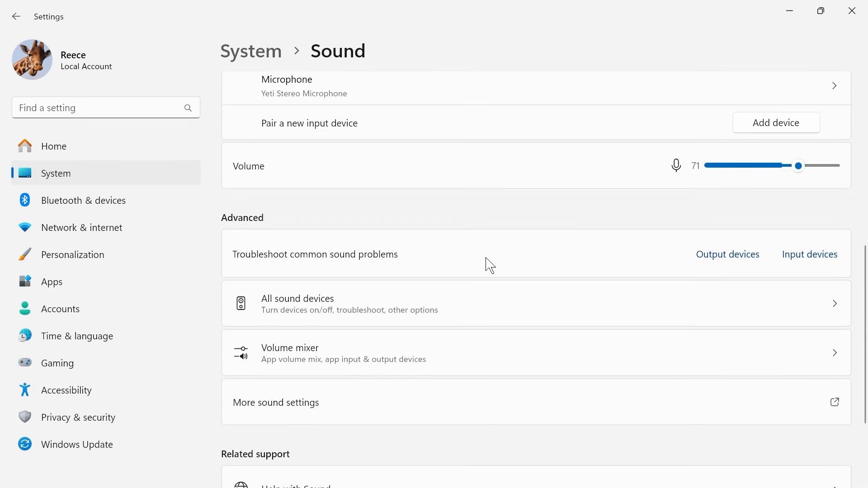
mouse_move(738, 262)
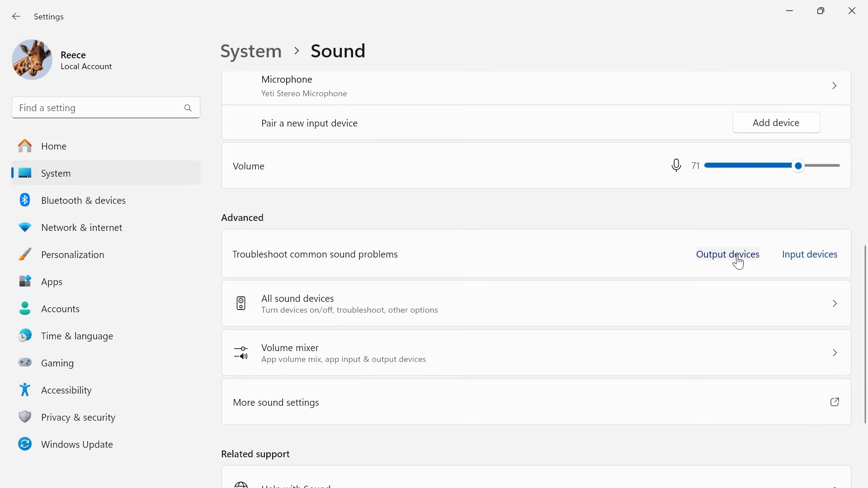
click(728, 254)
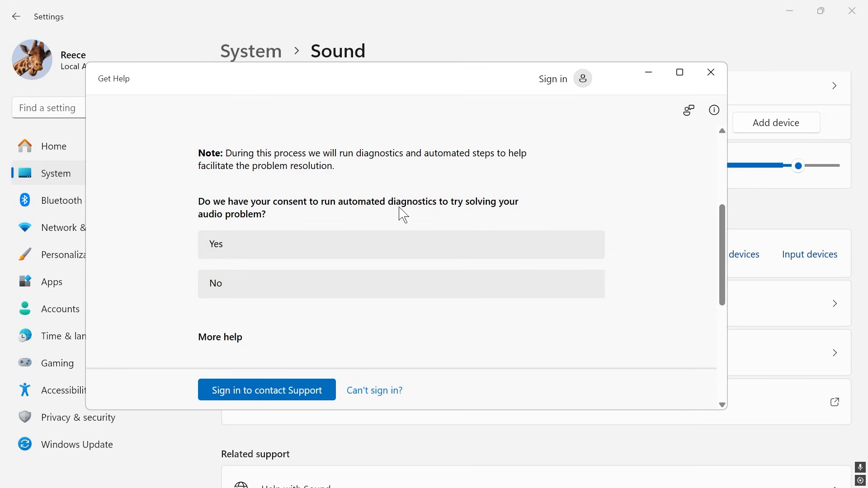
click(400, 245)
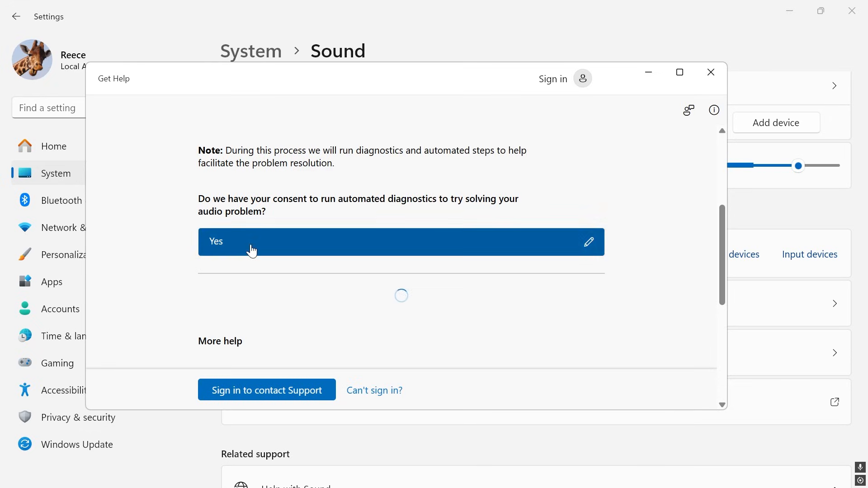
click(399, 242)
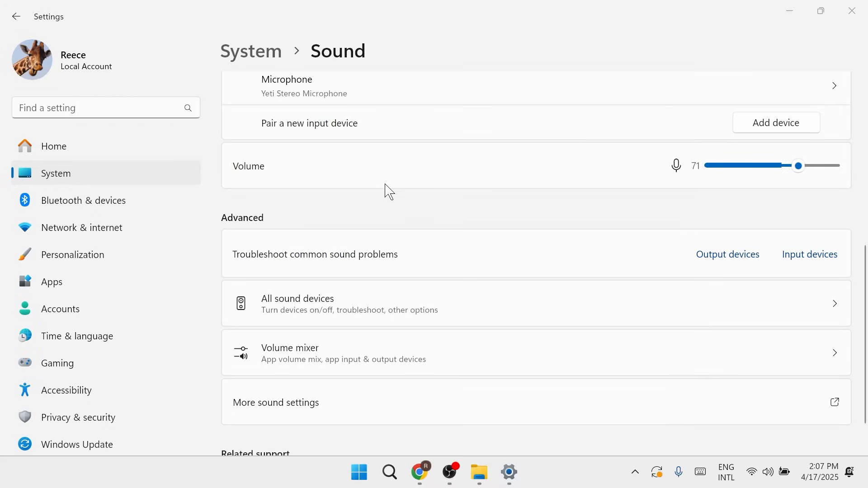
mouse_move(291, 201)
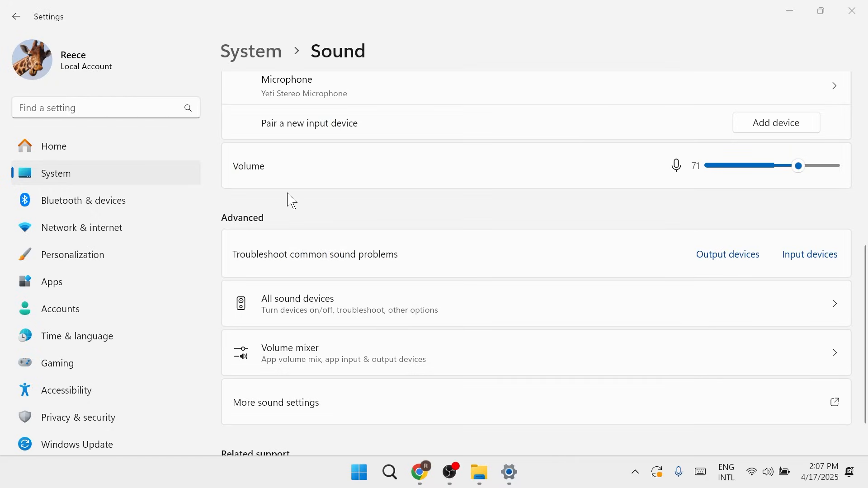
scroll(down, 3)
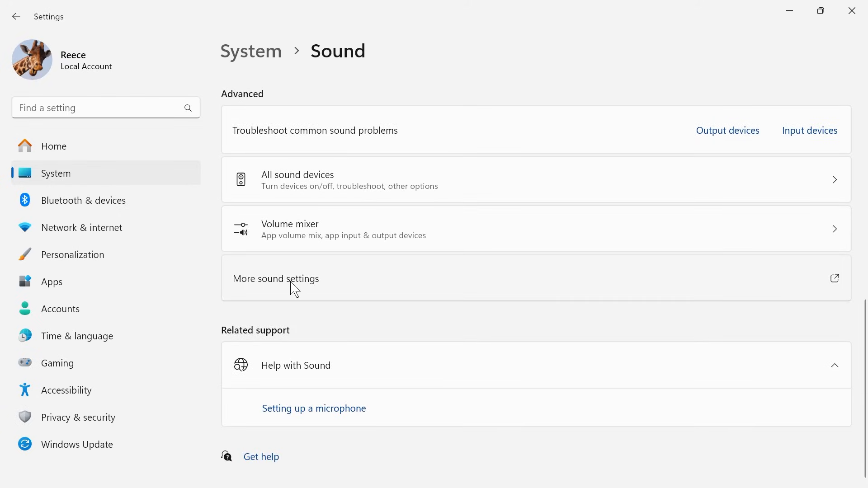
Open the classic Sound control panel's playback list with the Realtek speakers selected.
click(276, 278)
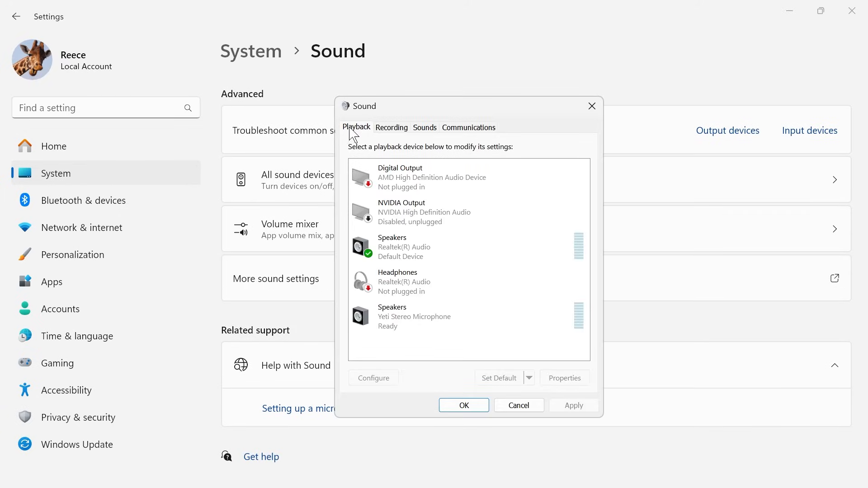
mouse_move(367, 135)
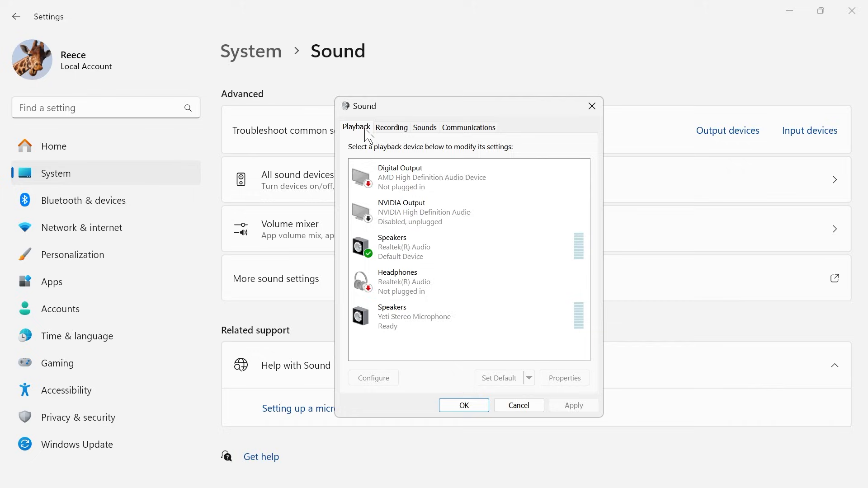
click(401, 247)
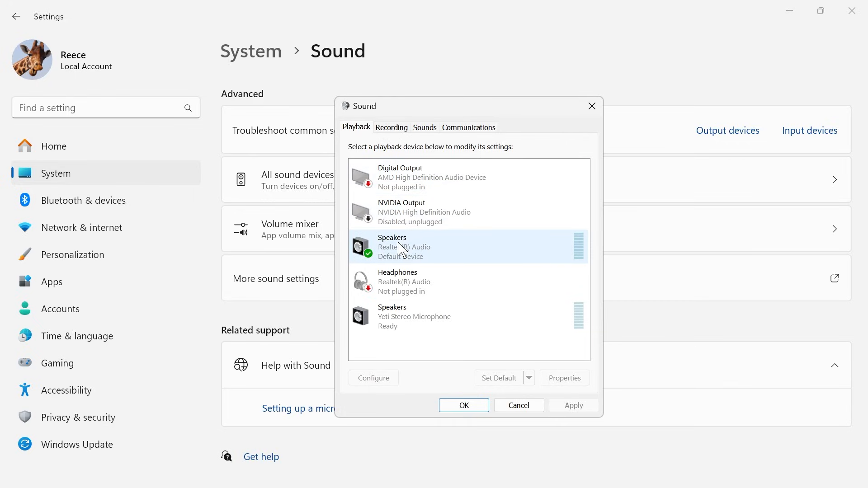
click(468, 246)
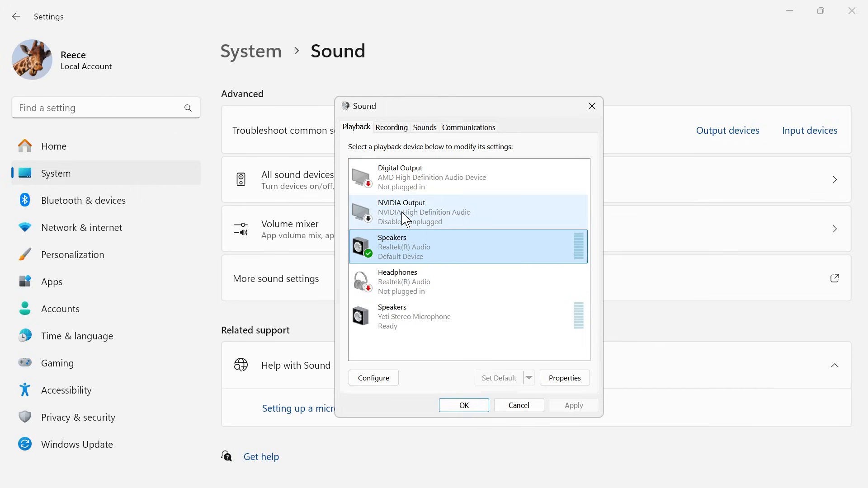
Enable NVIDIA Output and disable Digital Output, reselecting the Realtek speakers.
right_click(407, 212)
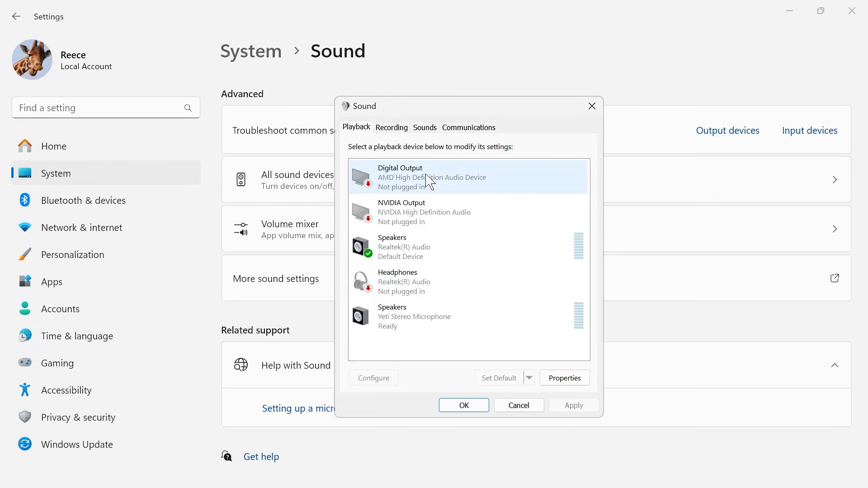
right_click(429, 177)
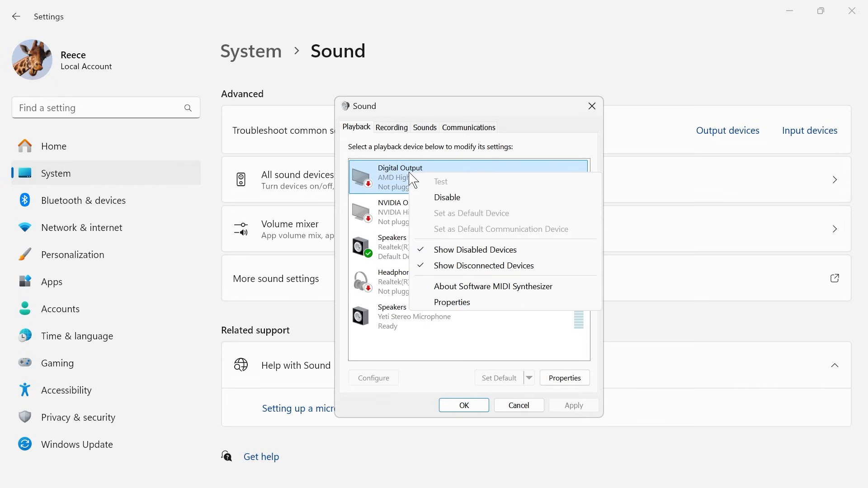
click(447, 197)
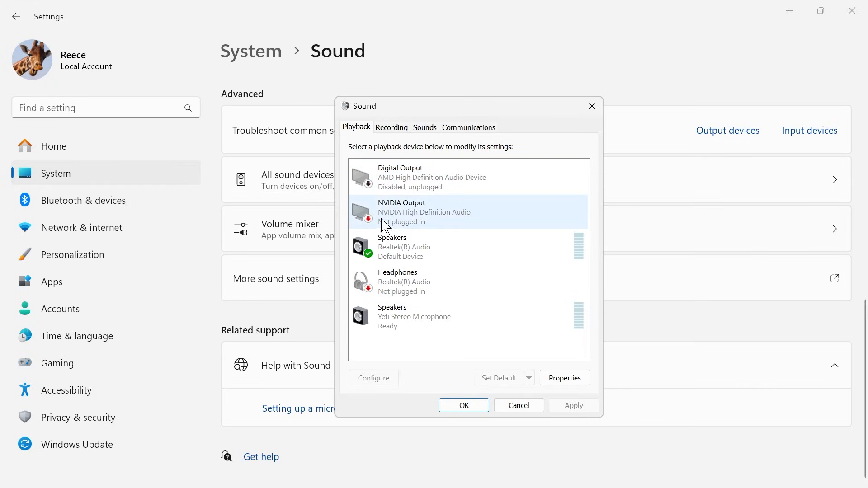
click(404, 247)
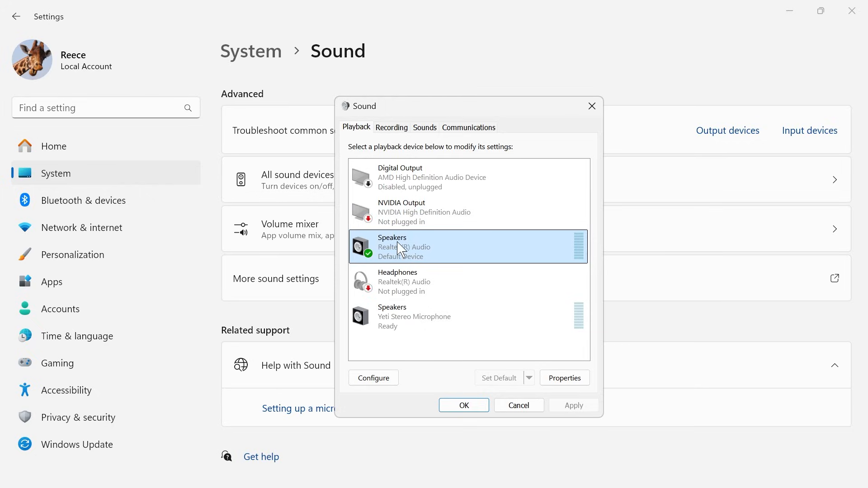
mouse_move(427, 243)
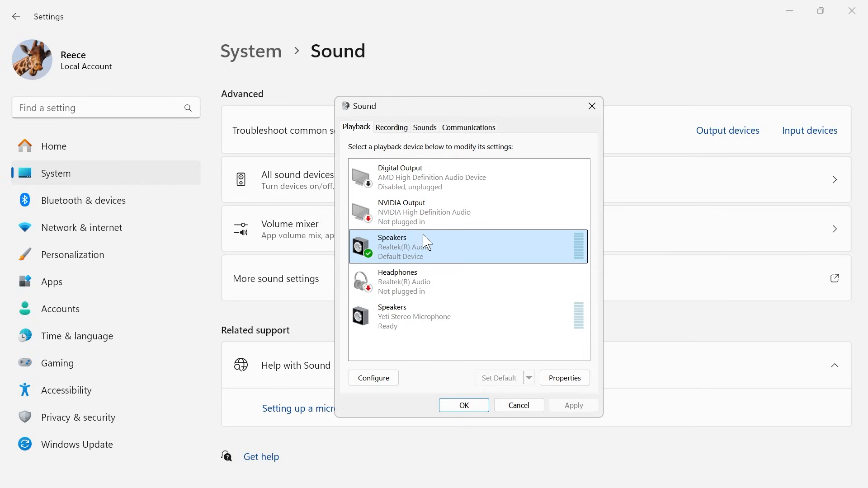
mouse_move(410, 245)
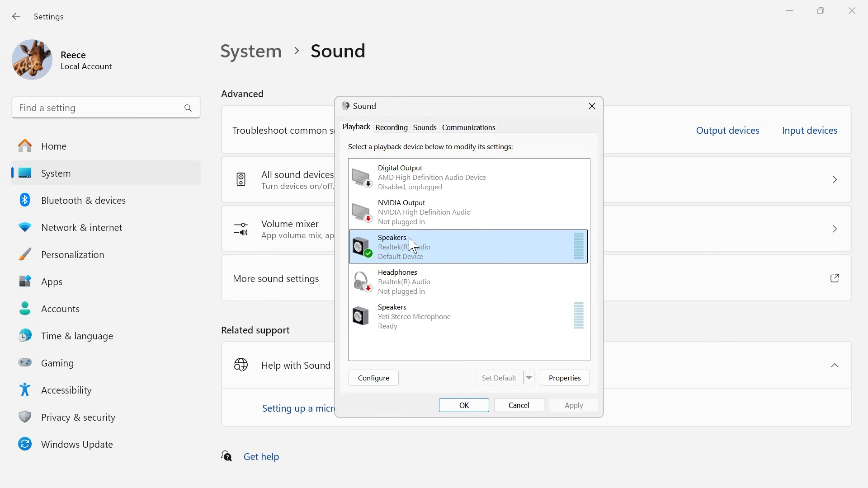
mouse_move(387, 259)
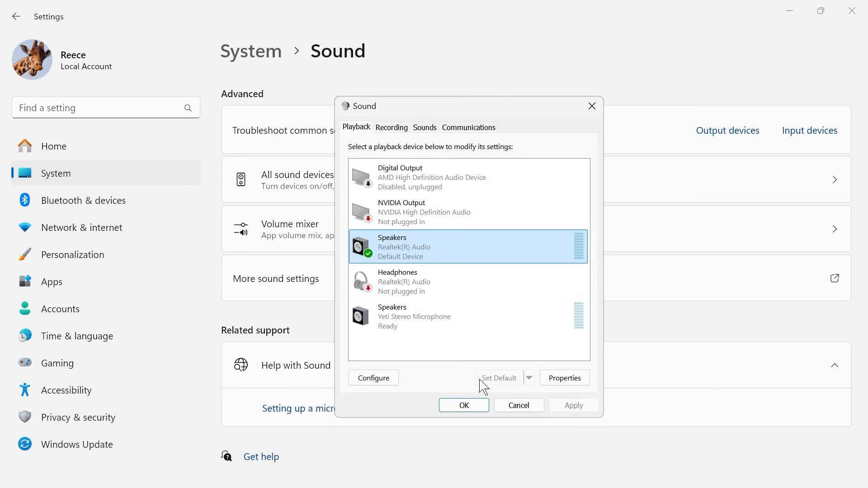
mouse_move(578, 412)
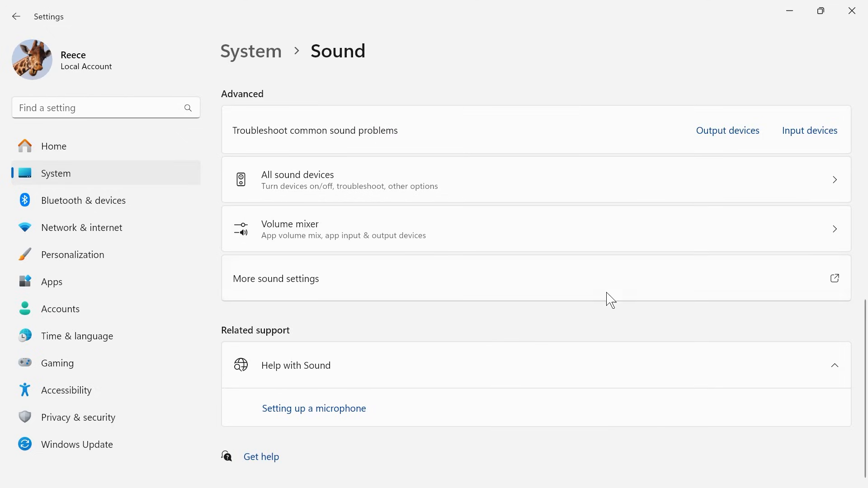
mouse_move(530, 330)
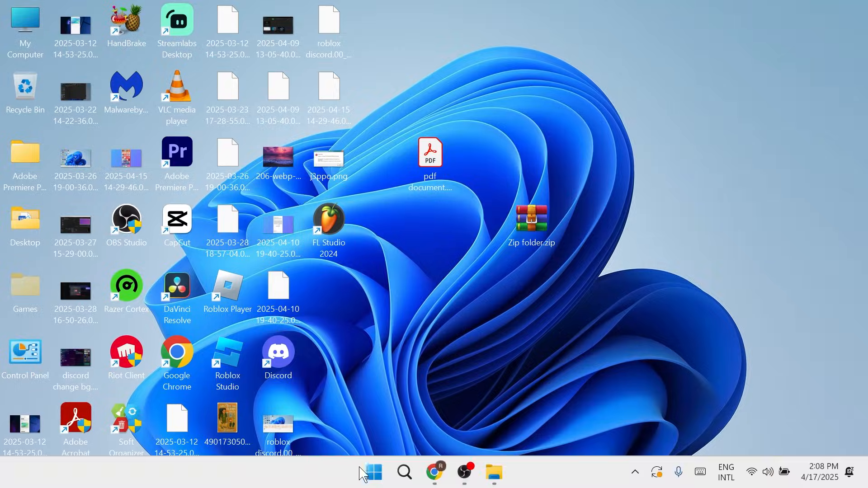
Search Start for Services and launch the Services app.
text(settings)
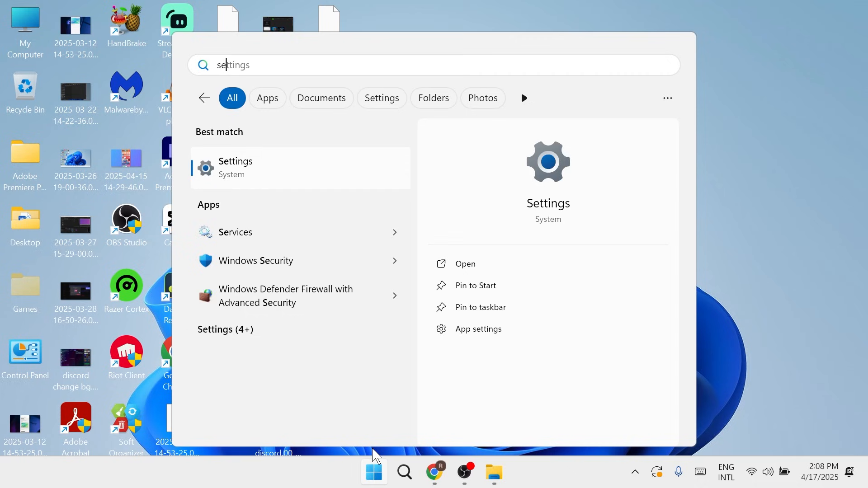
text(sevi)
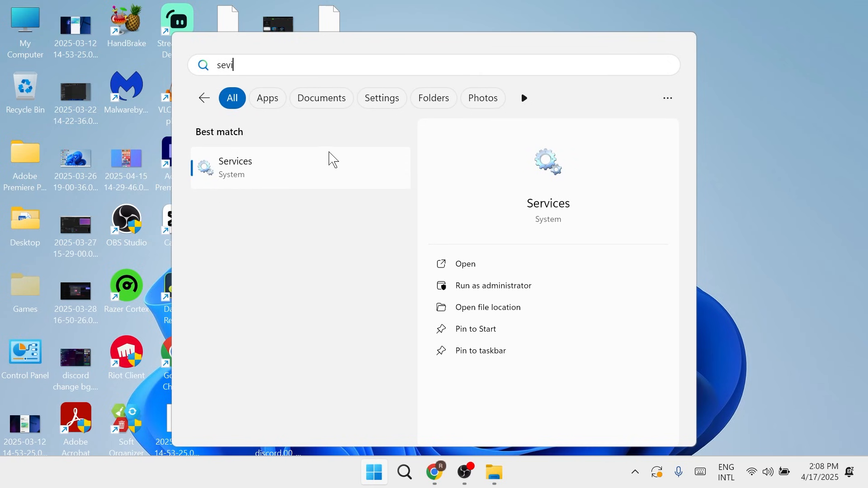
click(234, 168)
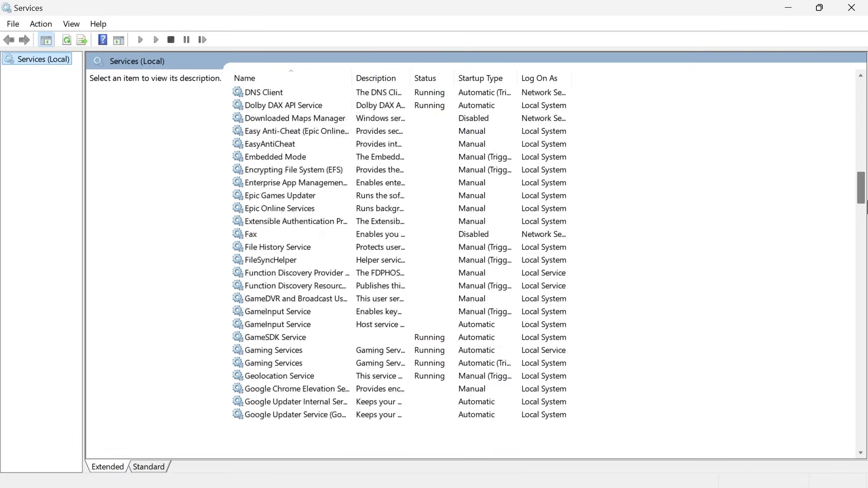
Set the Windows Audio service's startup type to Automatic.
scroll(down, 3)
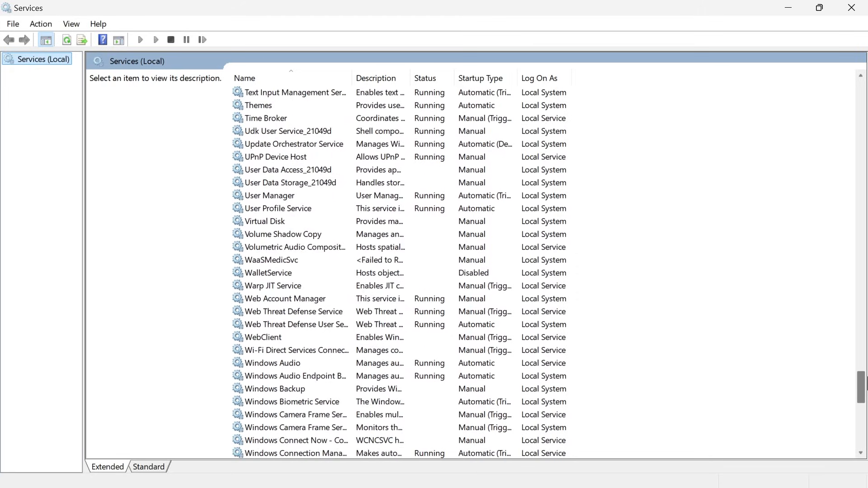
click(273, 195)
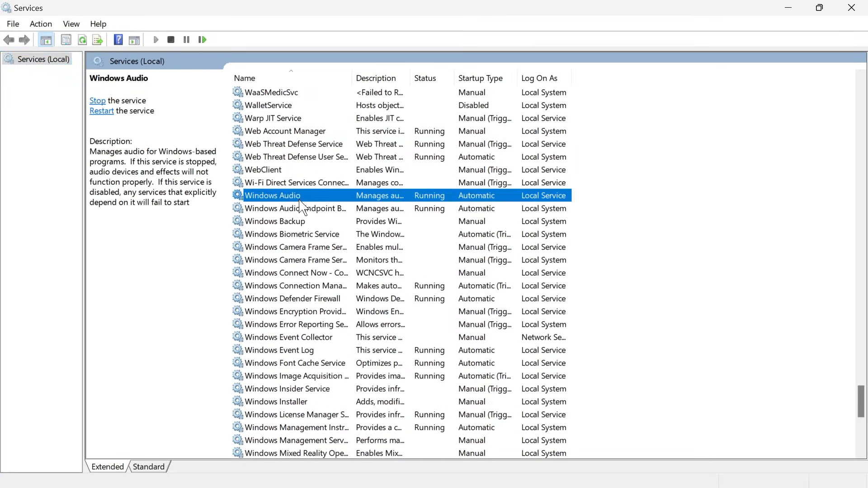
double_click(272, 194)
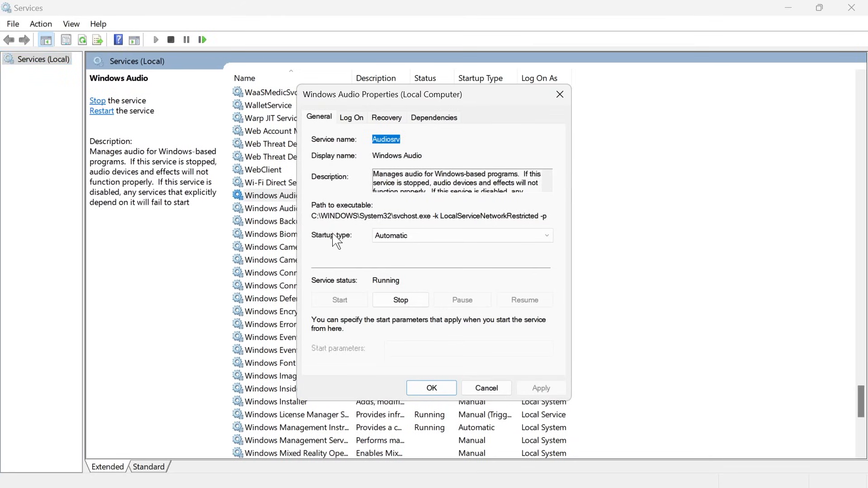
click(545, 235)
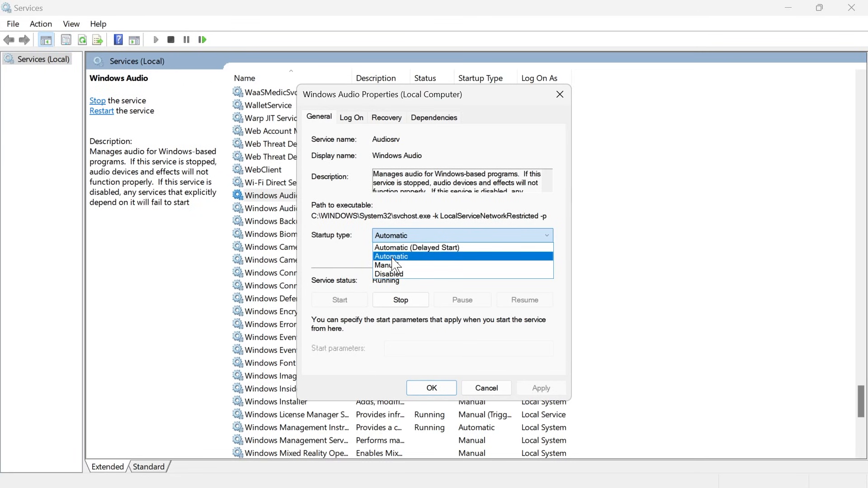
click(432, 387)
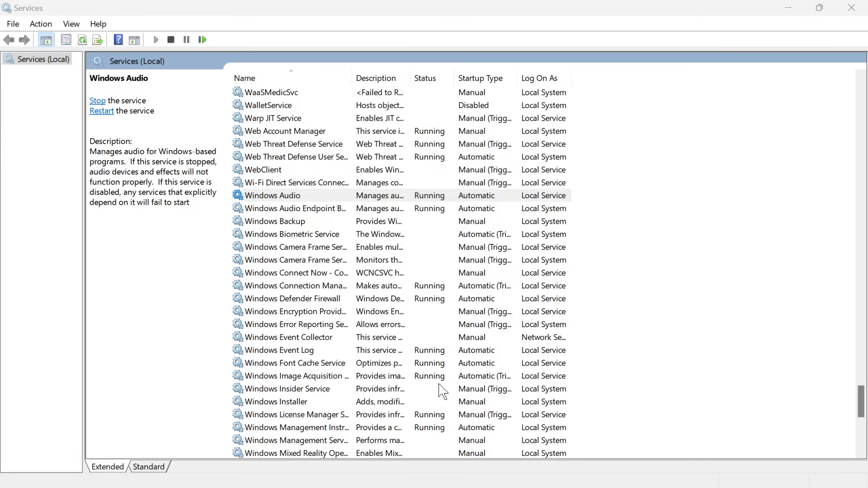
double_click(271, 196)
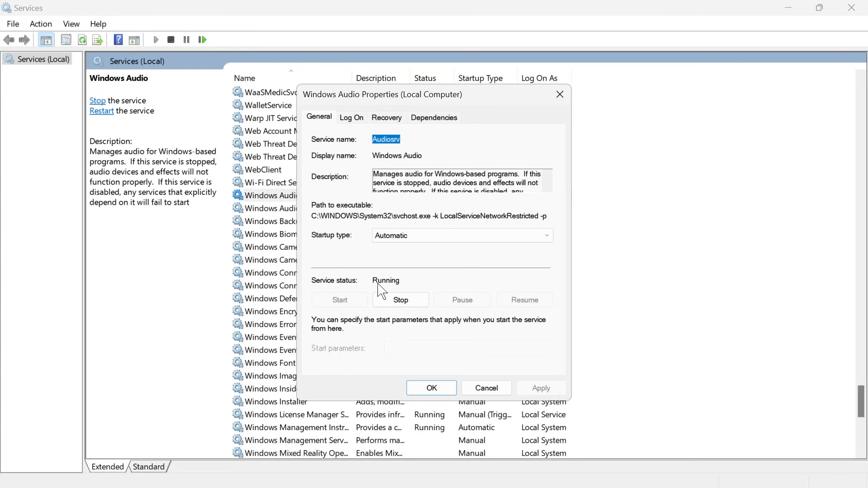
mouse_move(382, 291)
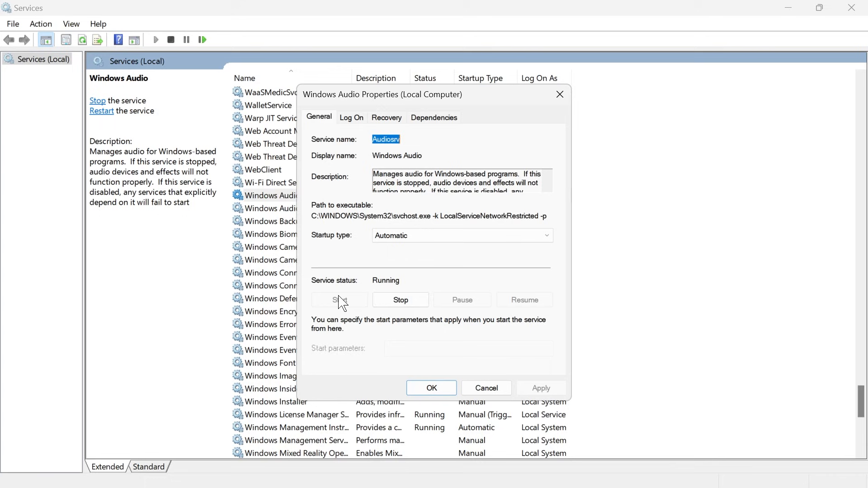
click(431, 387)
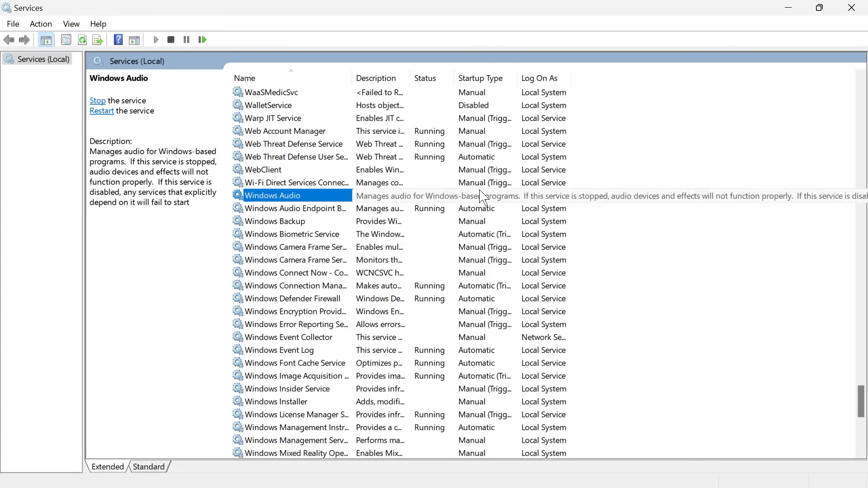
right_click(272, 195)
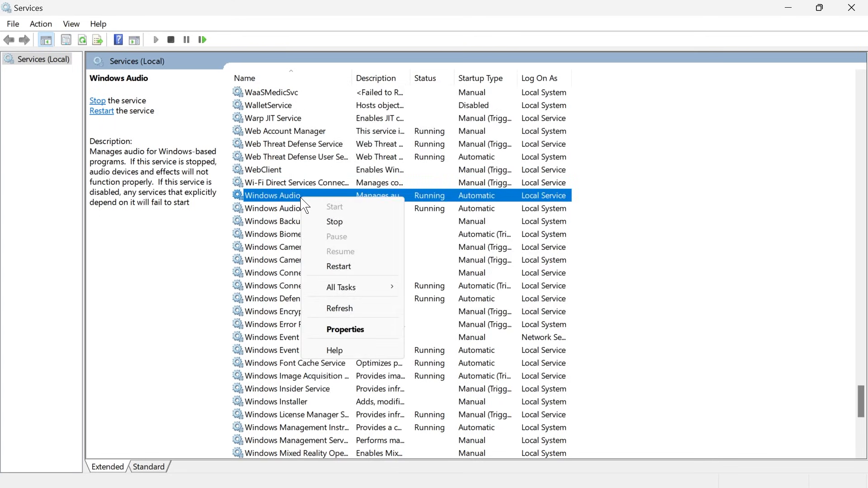
mouse_move(546, 217)
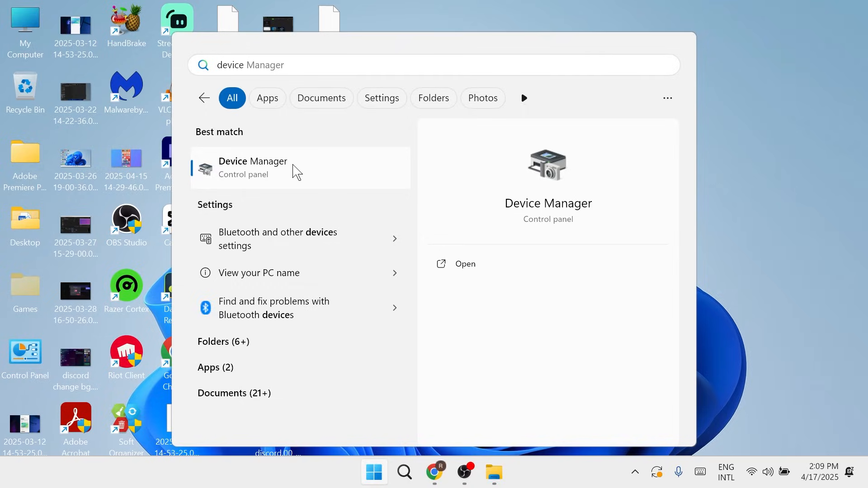
Open Device Manager, expand Audio inputs and outputs, and abandon a first speaker driver update.
click(252, 168)
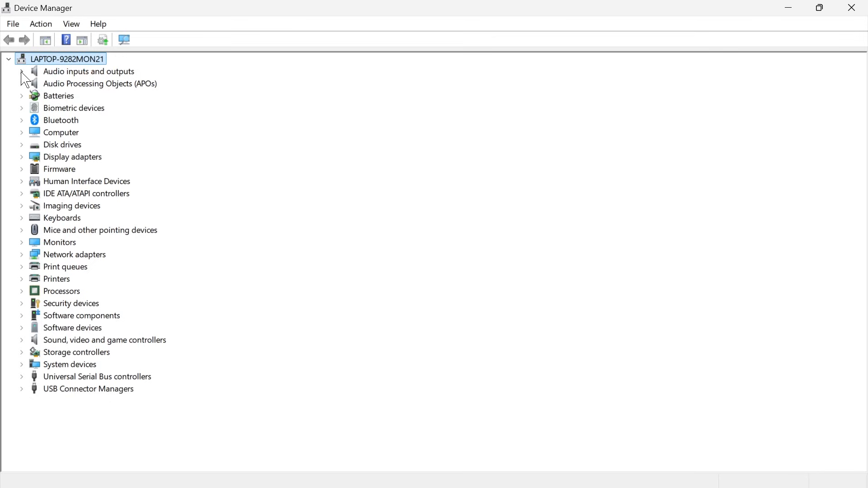
click(21, 71)
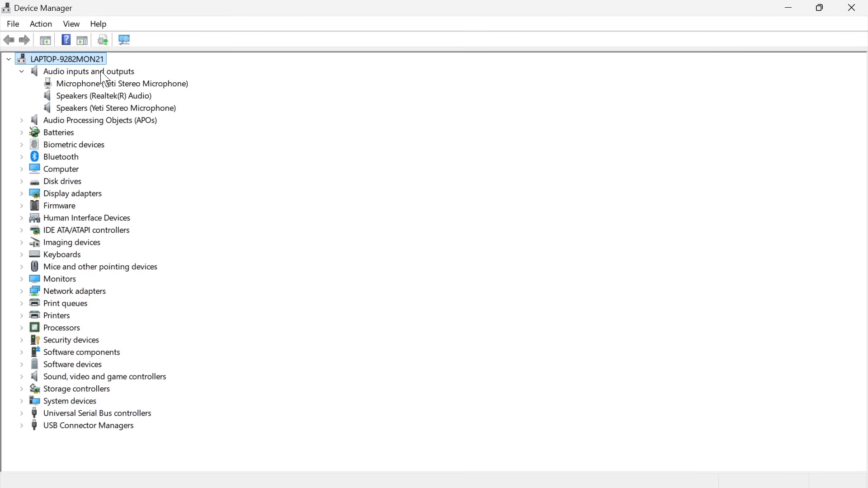
right_click(104, 96)
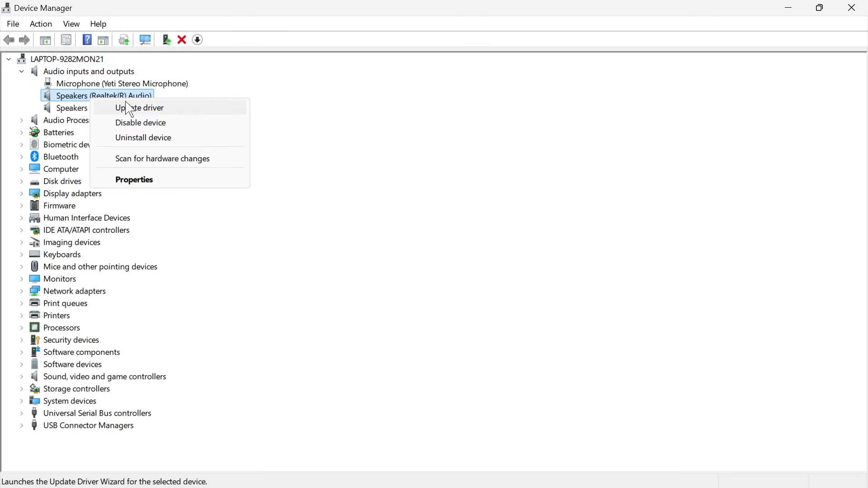
click(139, 107)
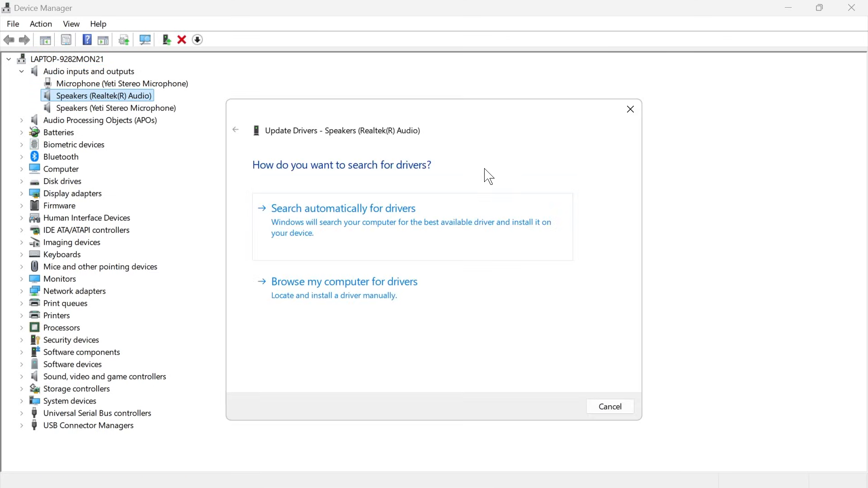
click(343, 208)
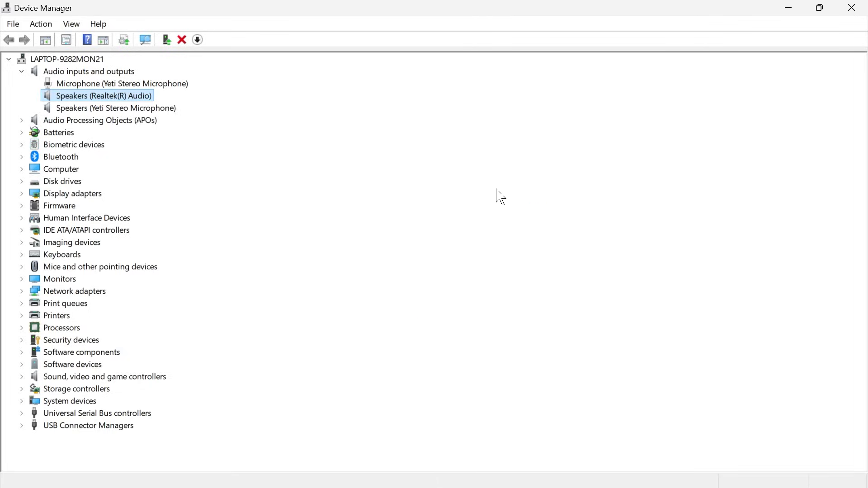
Install the Audio Endpoint driver for Speakers (Realtek(R) Audio) from the installed drivers list.
right_click(103, 95)
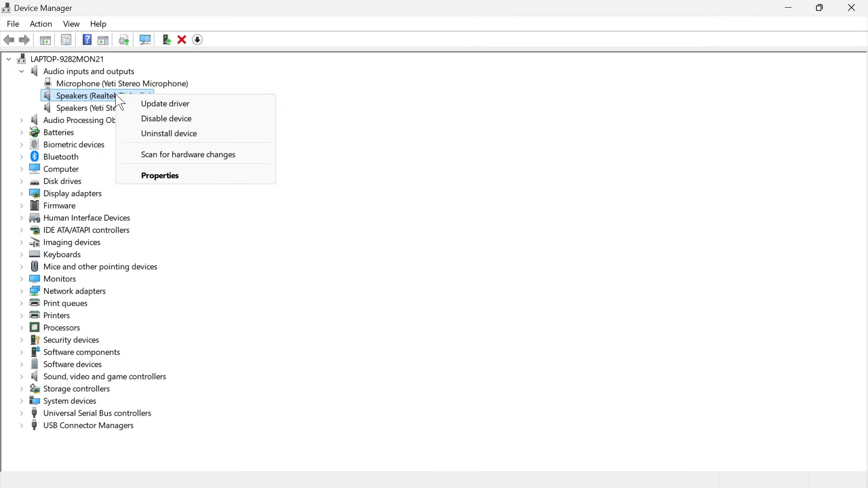
click(165, 104)
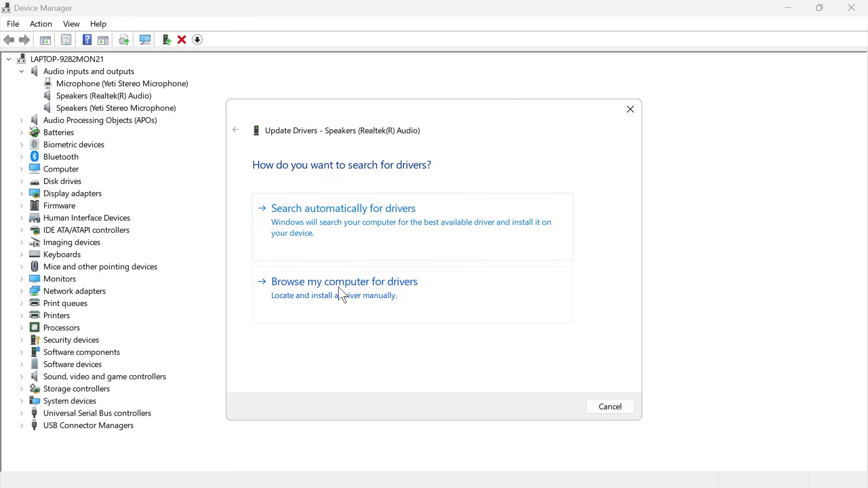
click(344, 281)
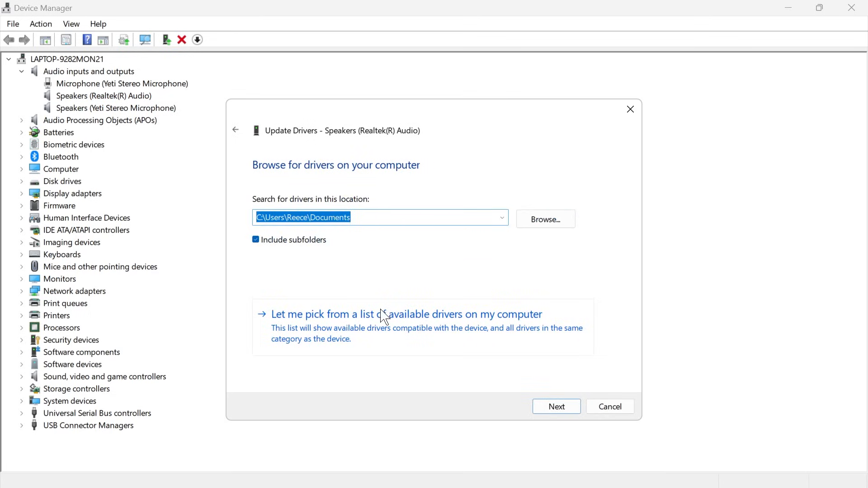
click(406, 314)
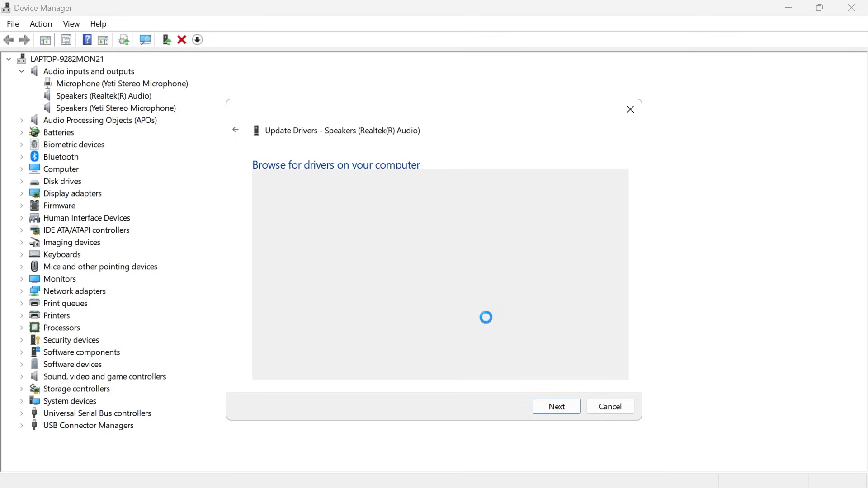
click(556, 407)
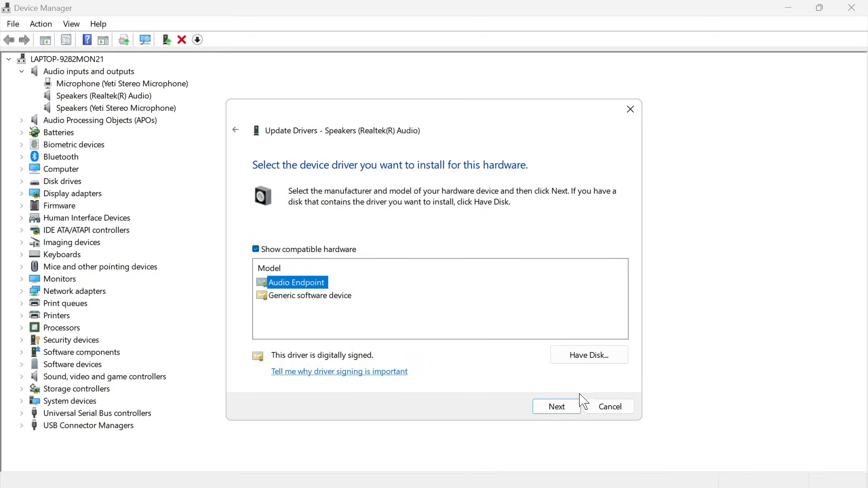
click(609, 407)
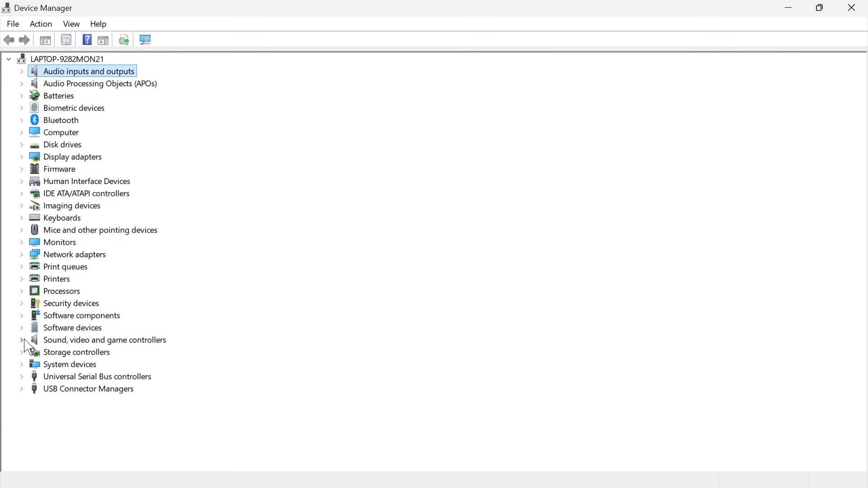
mouse_move(29, 350)
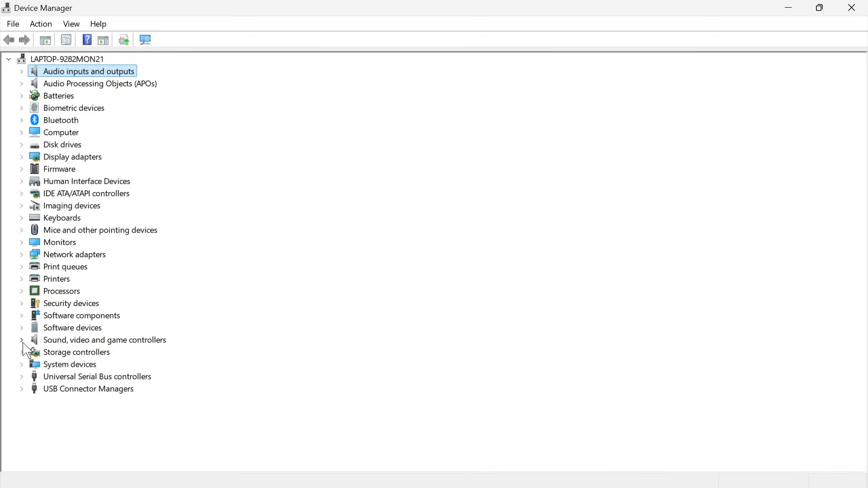
Switch Realtek(R) Audio to the High Definition Audio Device driver and close Device Manager.
click(22, 340)
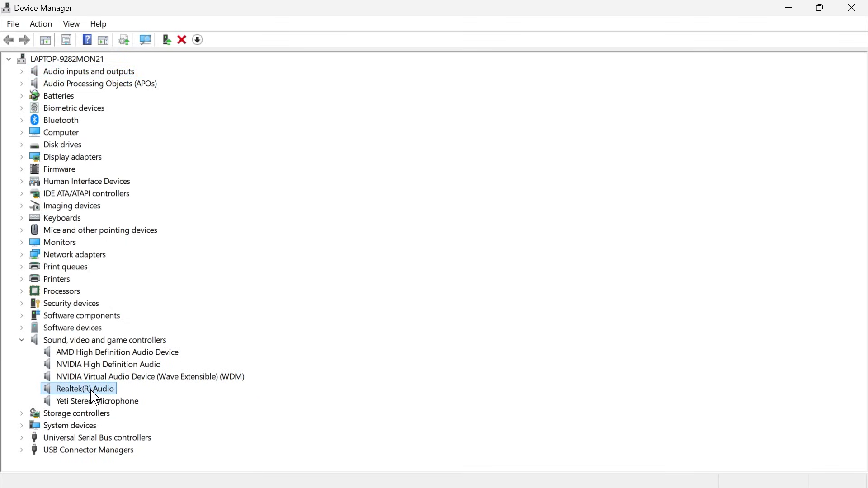
right_click(85, 387)
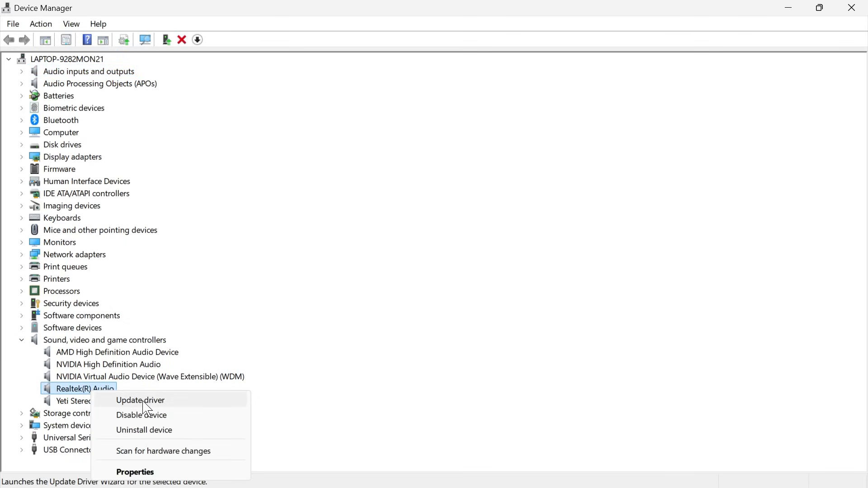
click(140, 400)
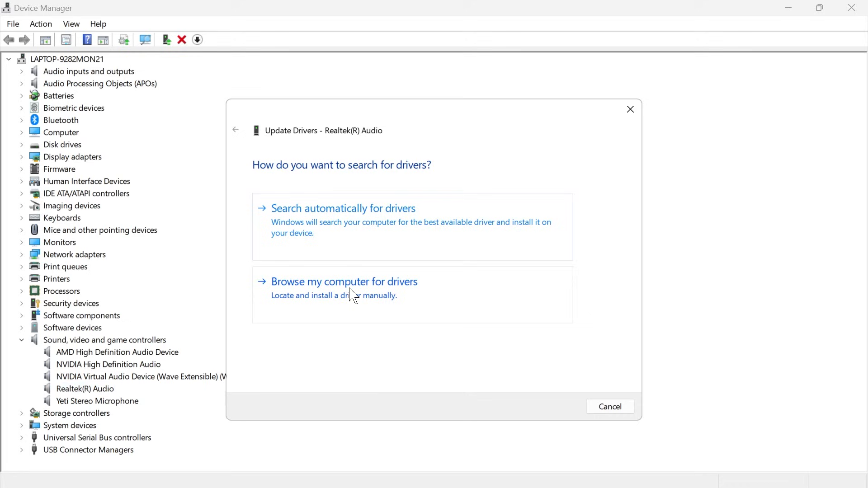
click(343, 282)
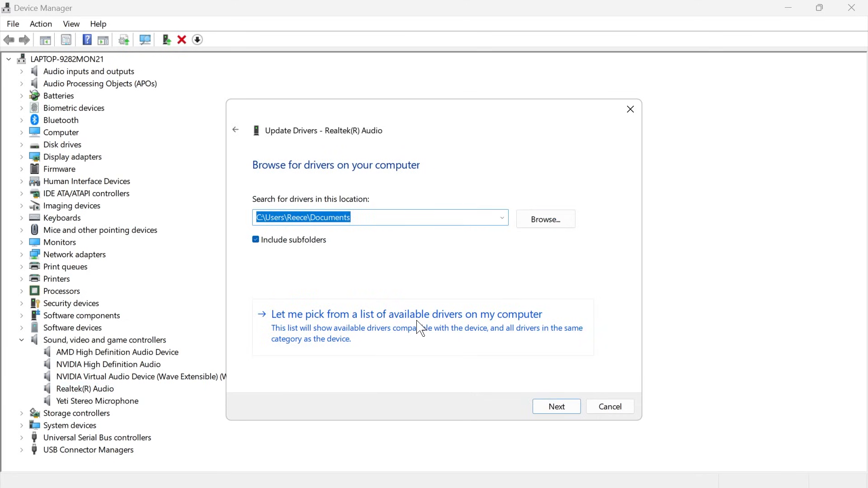
click(406, 314)
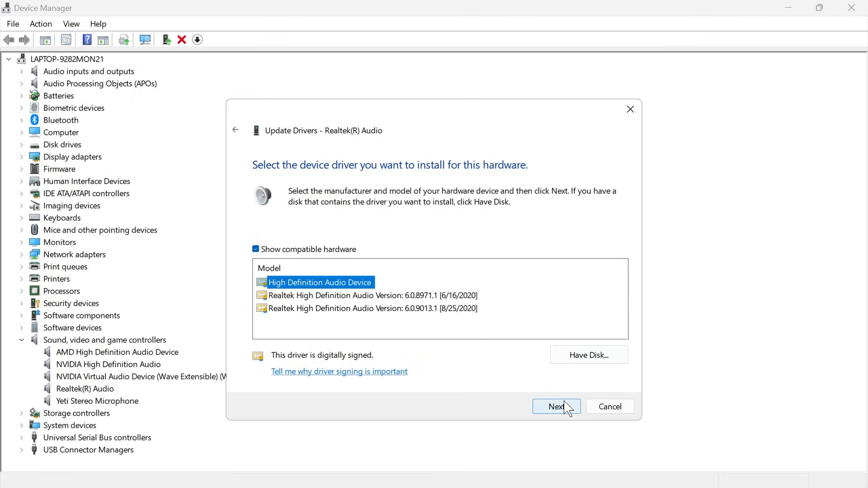
click(609, 406)
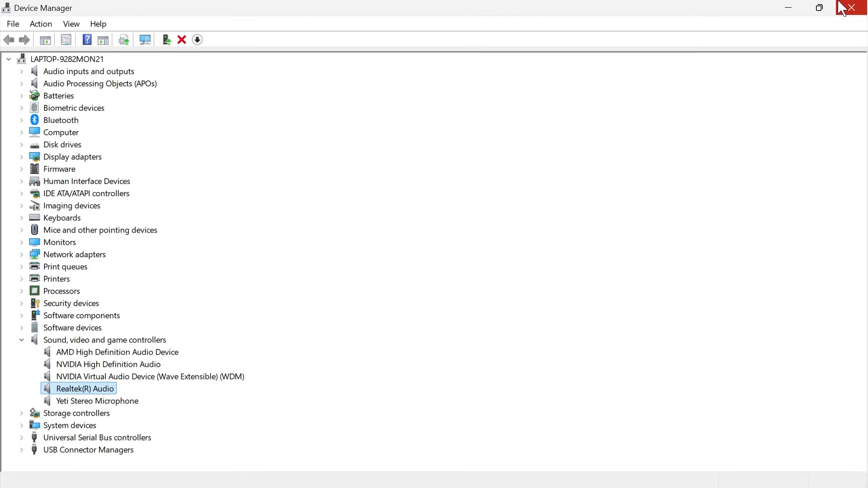
click(851, 8)
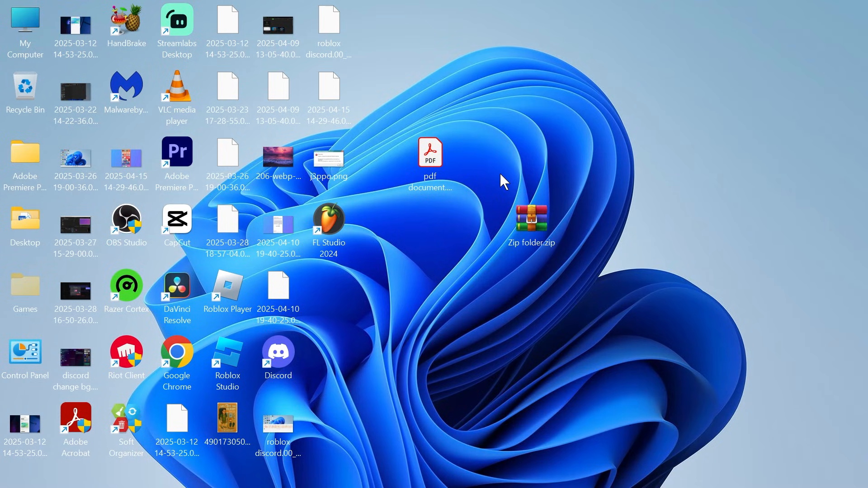